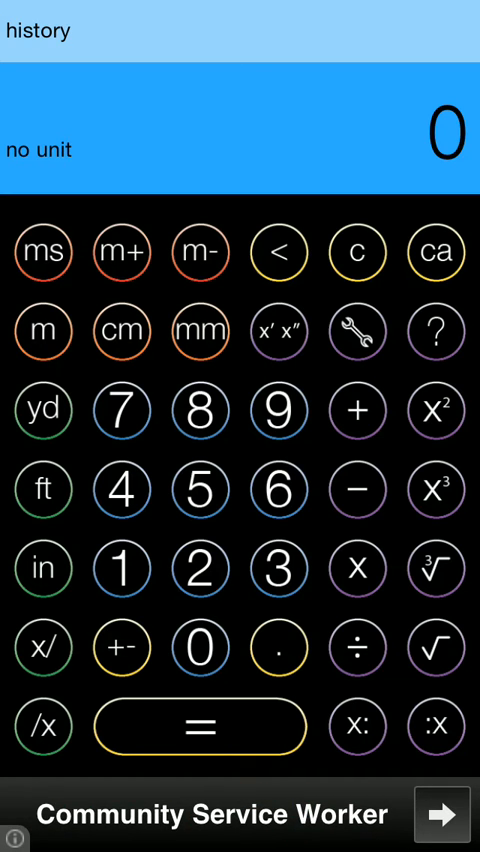
Key in 1/16 inch and 1 foot as the sides of a new scale
left_click(123, 568)
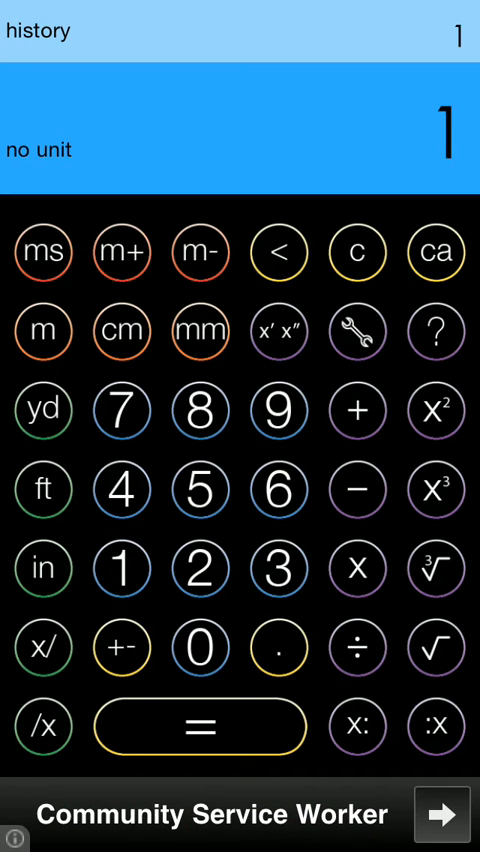
left_click(42, 727)
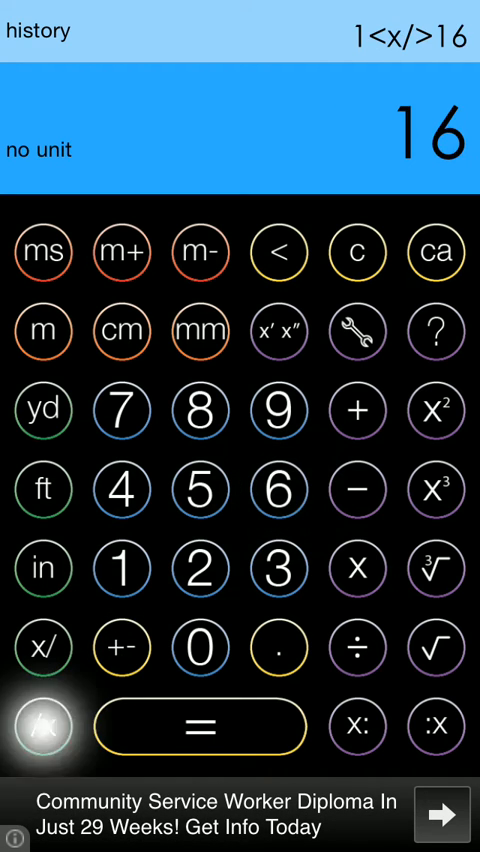
left_click(43, 727)
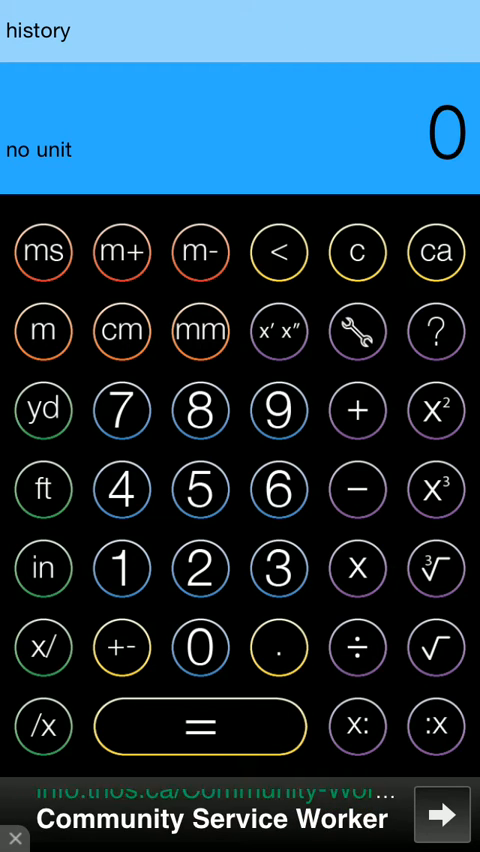
left_click(42, 489)
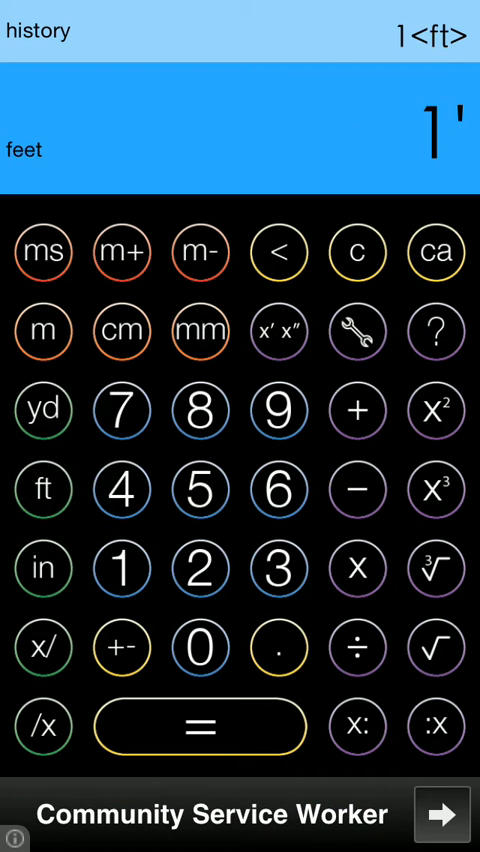
left_click(357, 252)
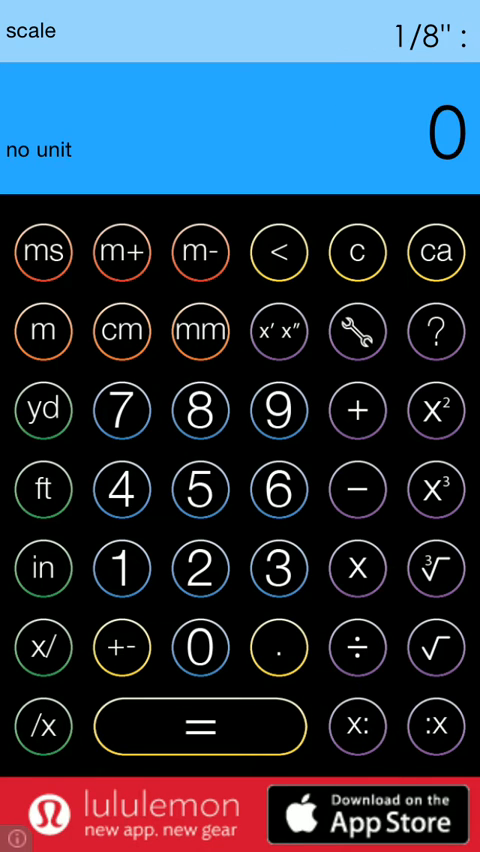
Finish the scale entry so the active scale reads 1/16" : 1'
left_click(43, 490)
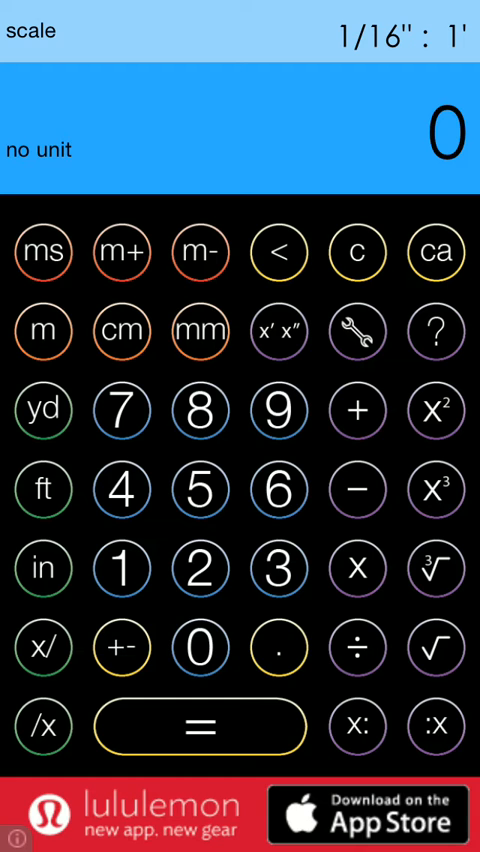
left_click(121, 567)
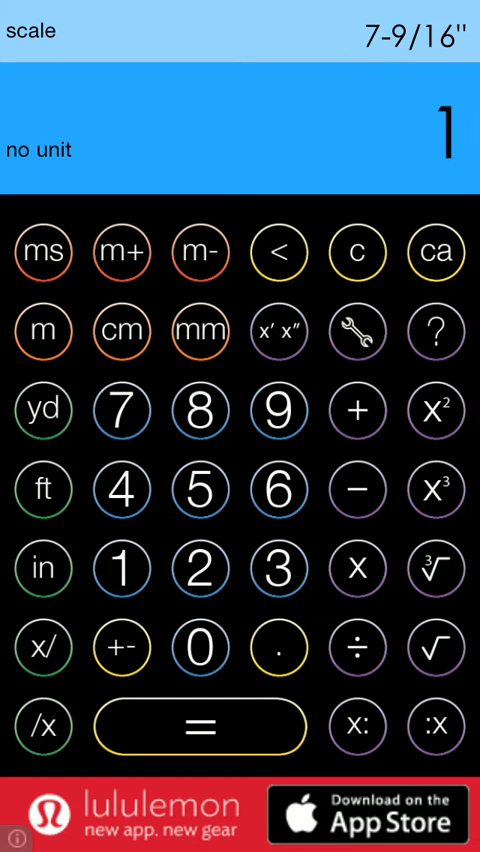
left_click(43, 567)
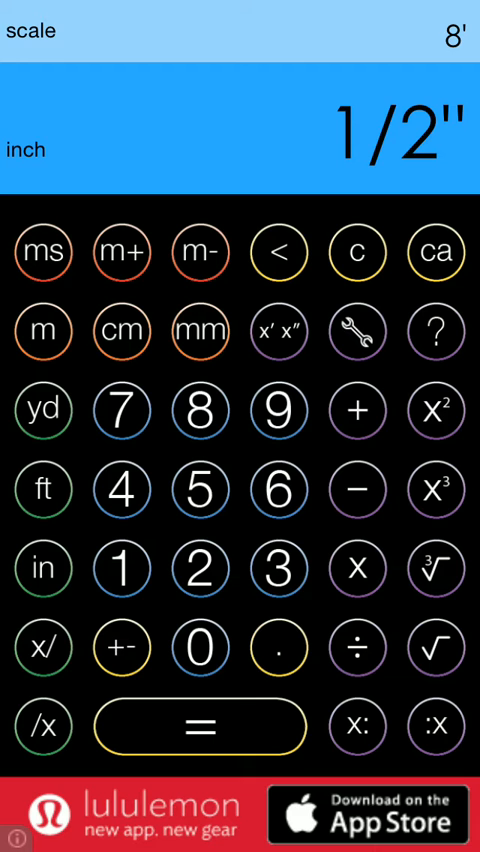
left_click(435, 252)
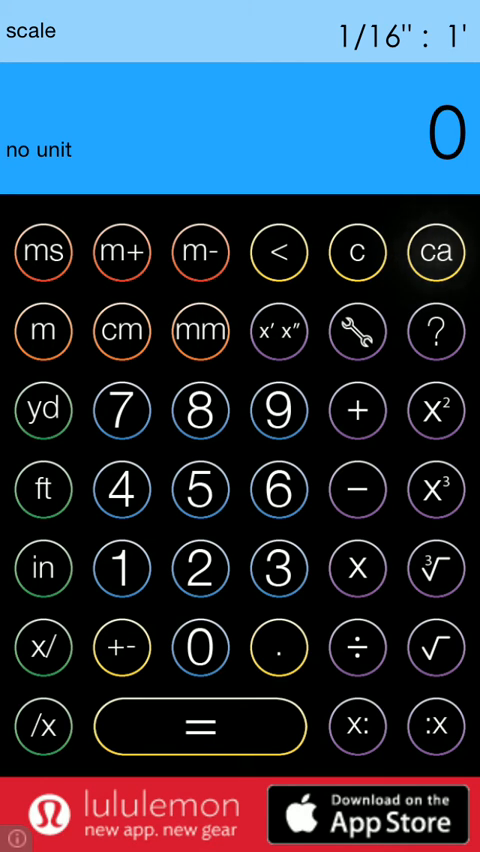
Switch to the saved 1/8" : 1' scale and begin entering a measurement of 1
left_click(435, 252)
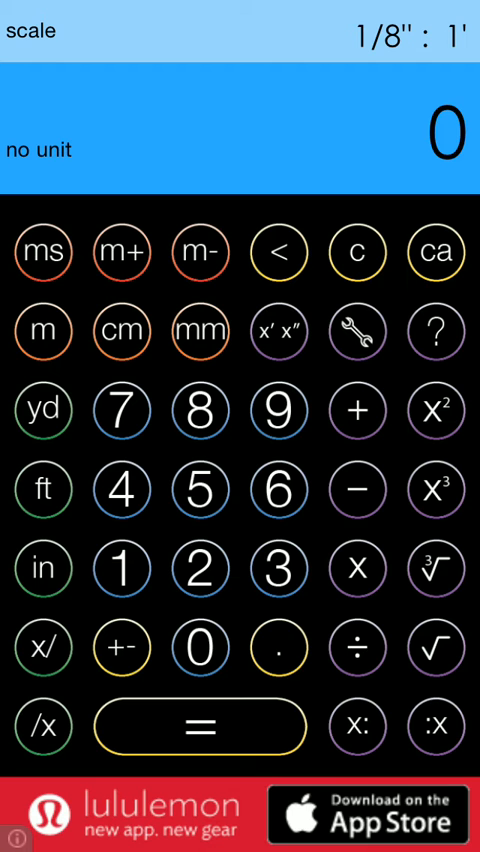
left_click(122, 568)
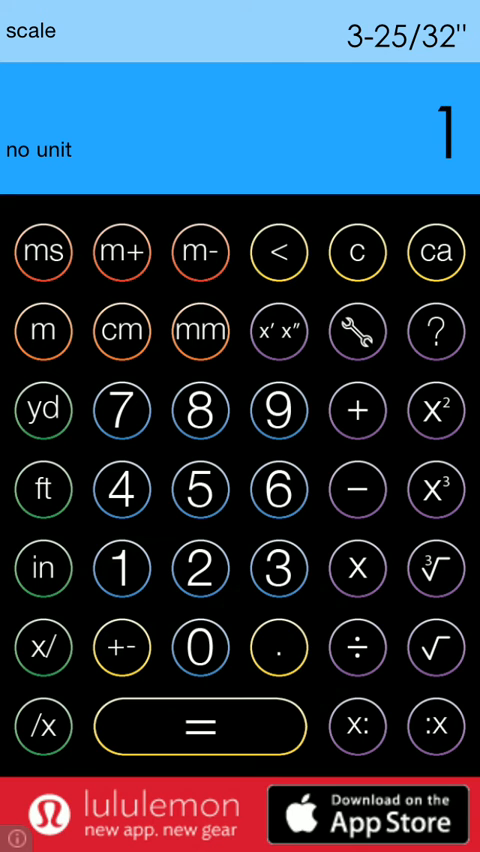